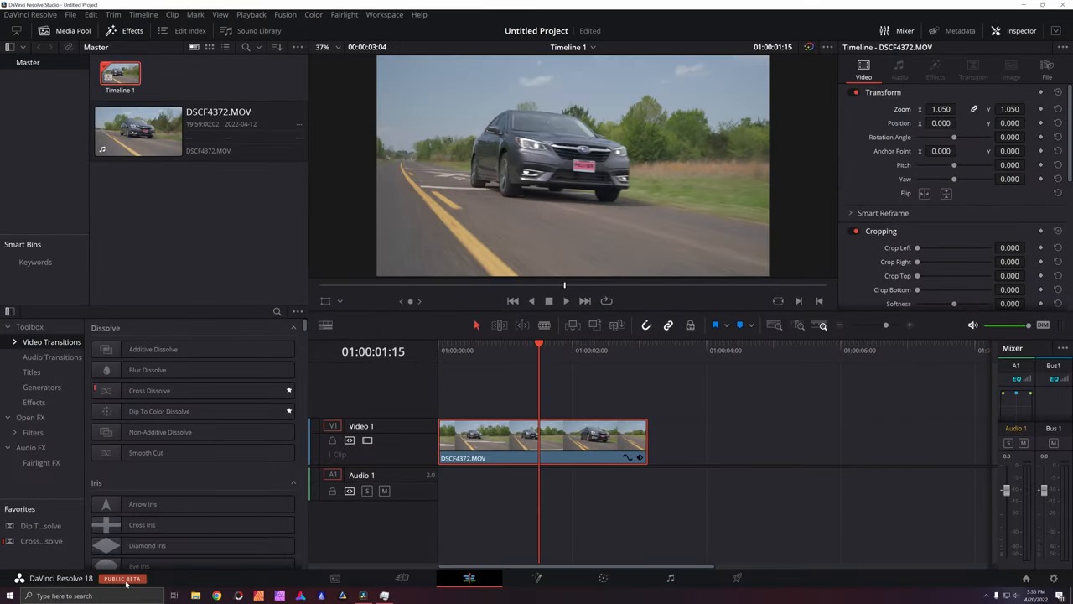
{"action": "mouse_move", "coordinate": [498, 543]}
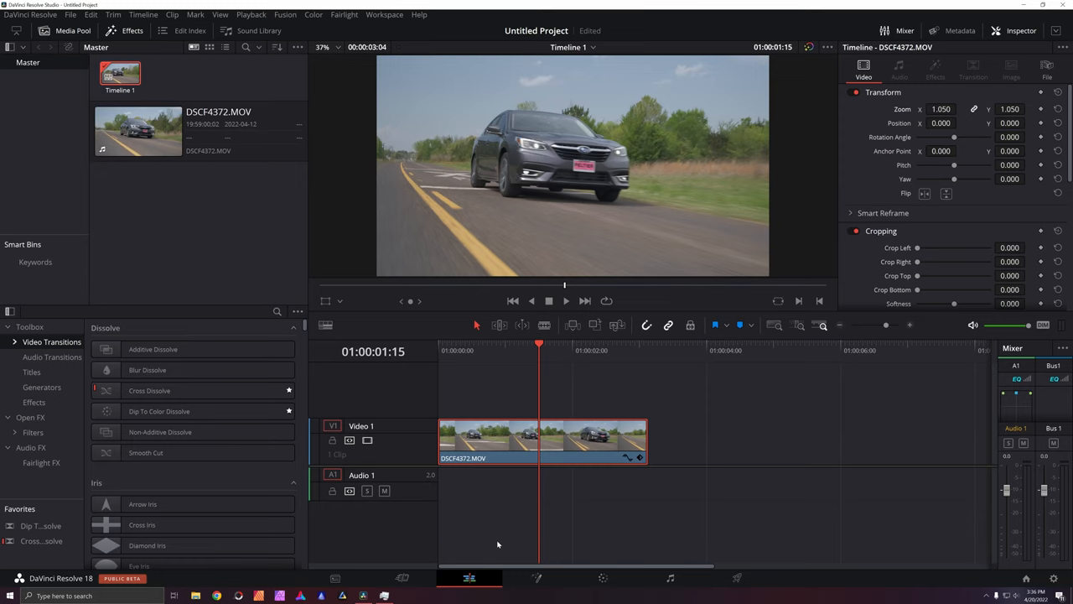
{"action": "mouse_move", "coordinate": [527, 359]}
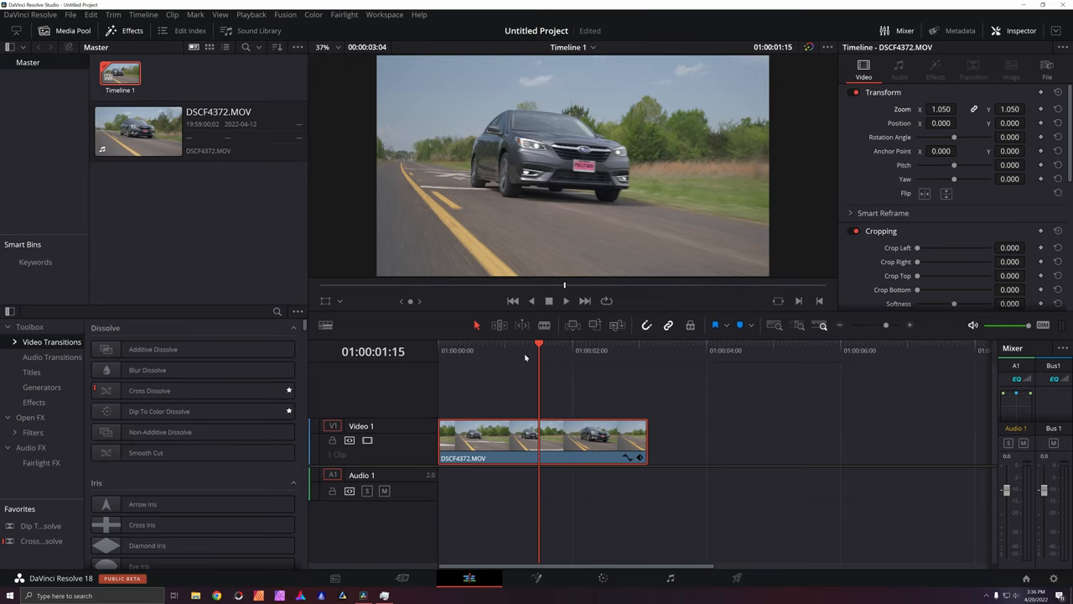
{"action": "mouse_move", "coordinate": [540, 359]}
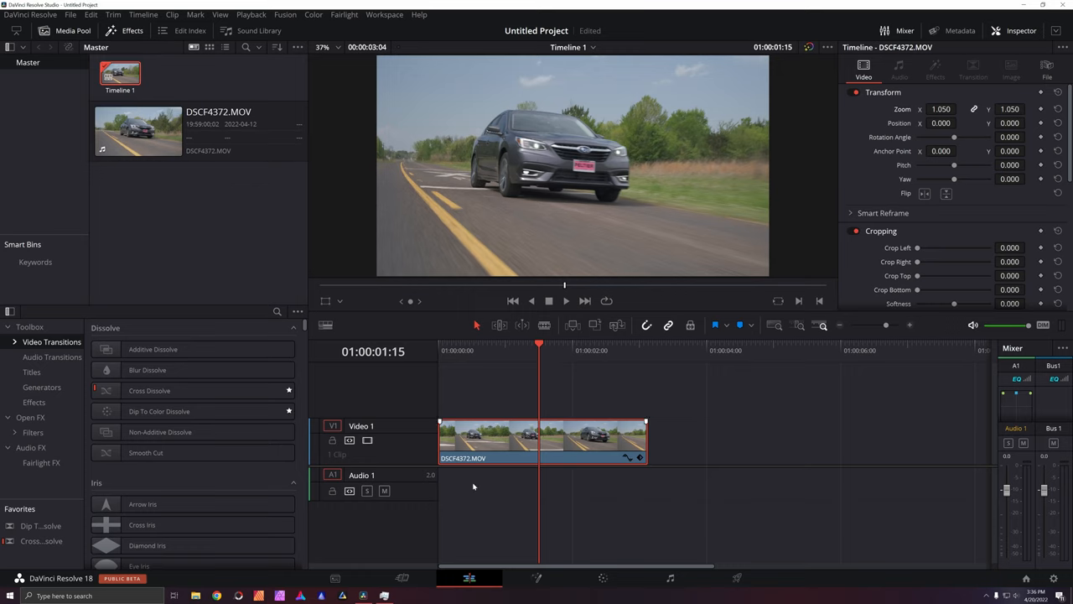
{"action": "mouse_move", "coordinate": [530, 482]}
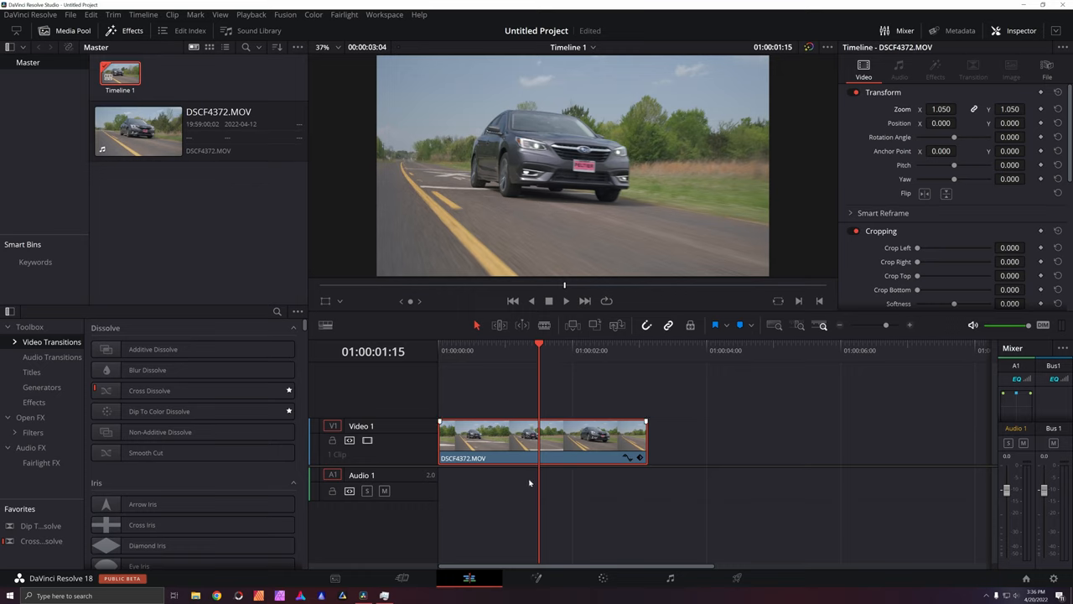
Review the car clip's motion, then move to the Color page for grading
{"action": "left_click", "coordinate": [581, 344]}
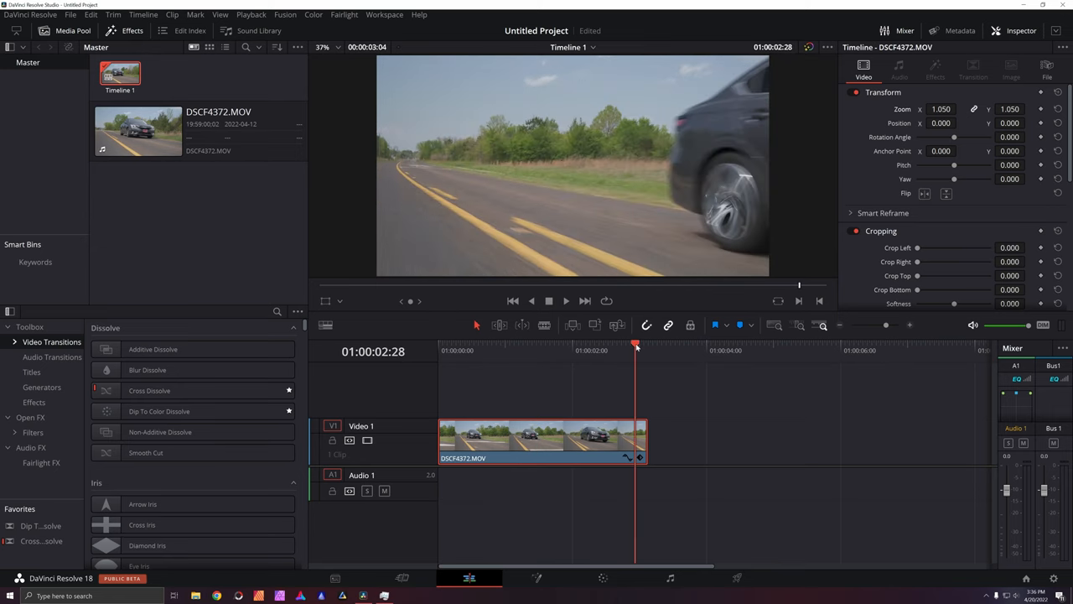
{"action": "left_click_drag", "start_coordinate": [636, 345], "coordinate": [537, 345]}
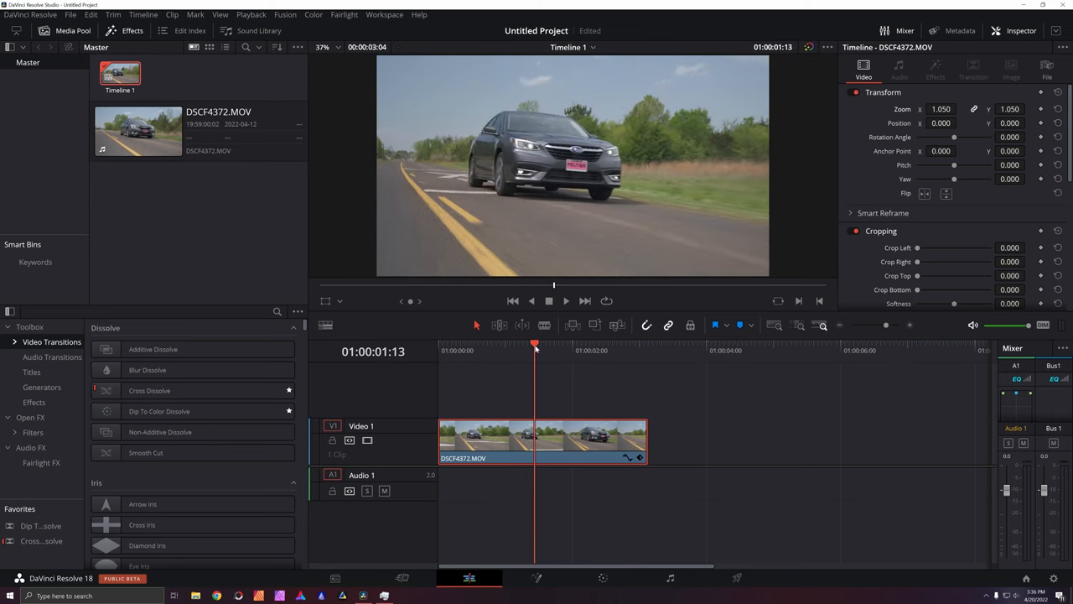
{"action": "left_click", "coordinate": [439, 350]}
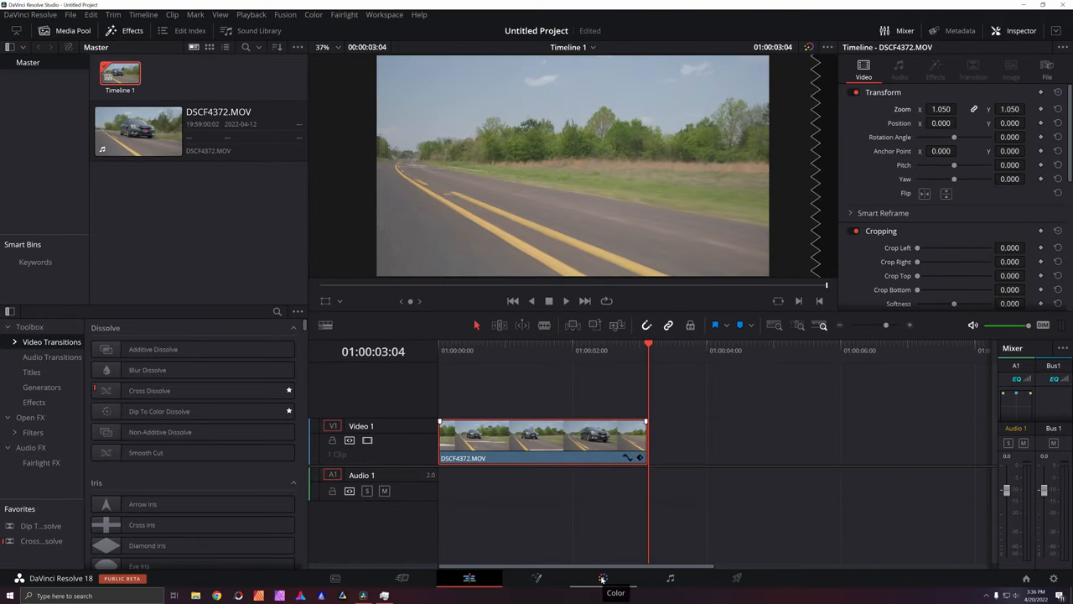
{"action": "left_click", "coordinate": [602, 576]}
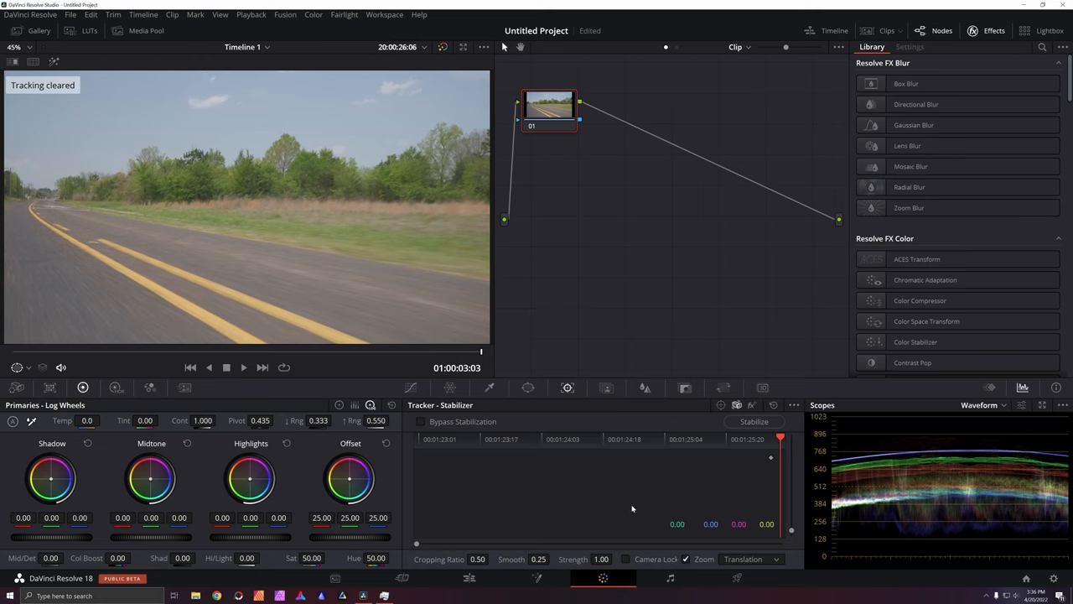
{"action": "mouse_move", "coordinate": [765, 450]}
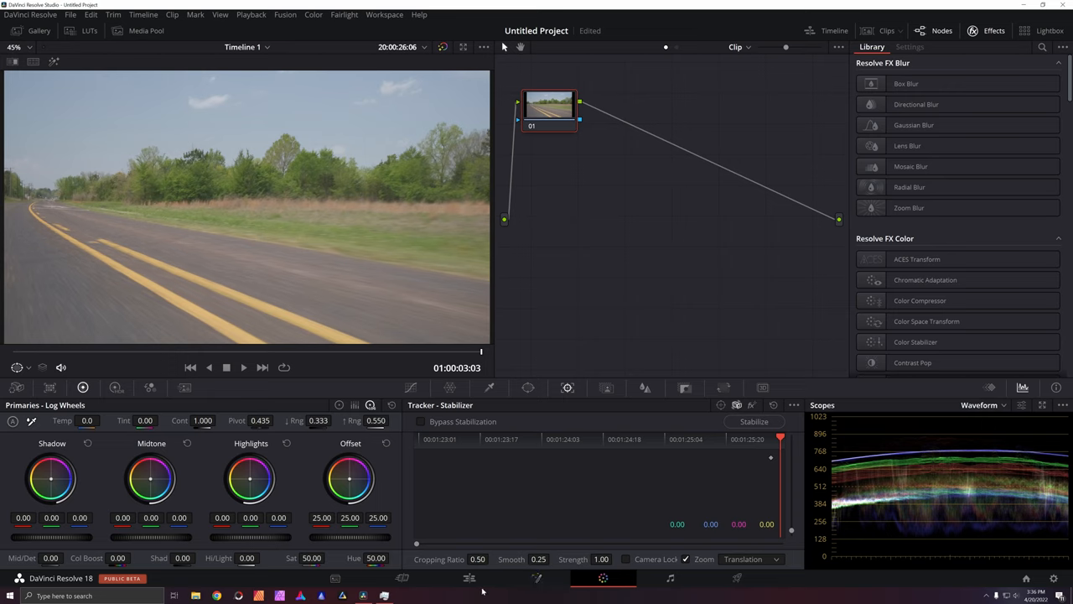
{"action": "mouse_move", "coordinate": [604, 577]}
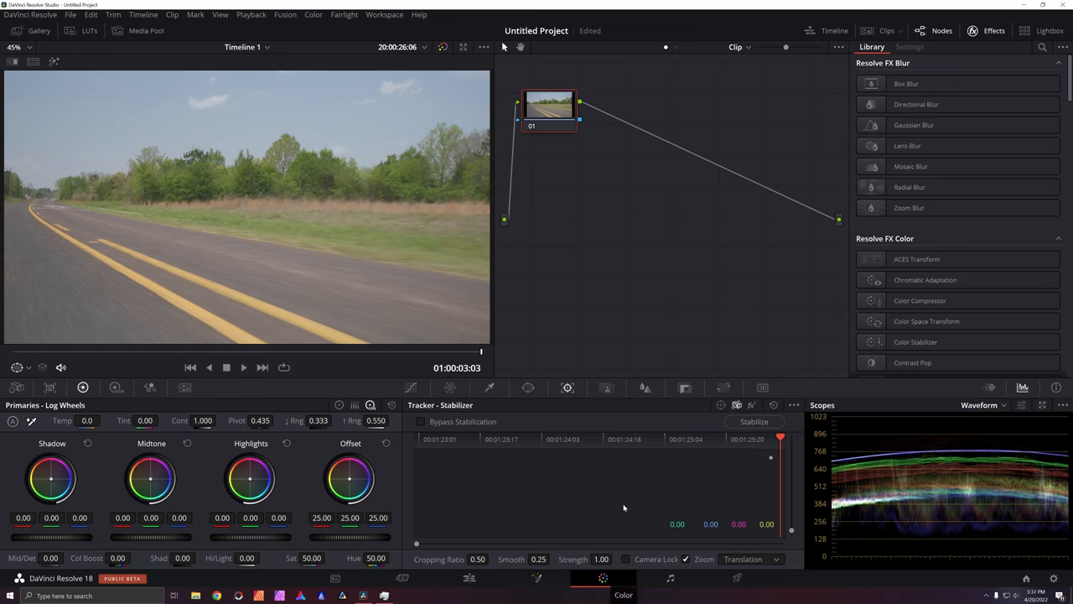
{"action": "mouse_move", "coordinate": [566, 387]}
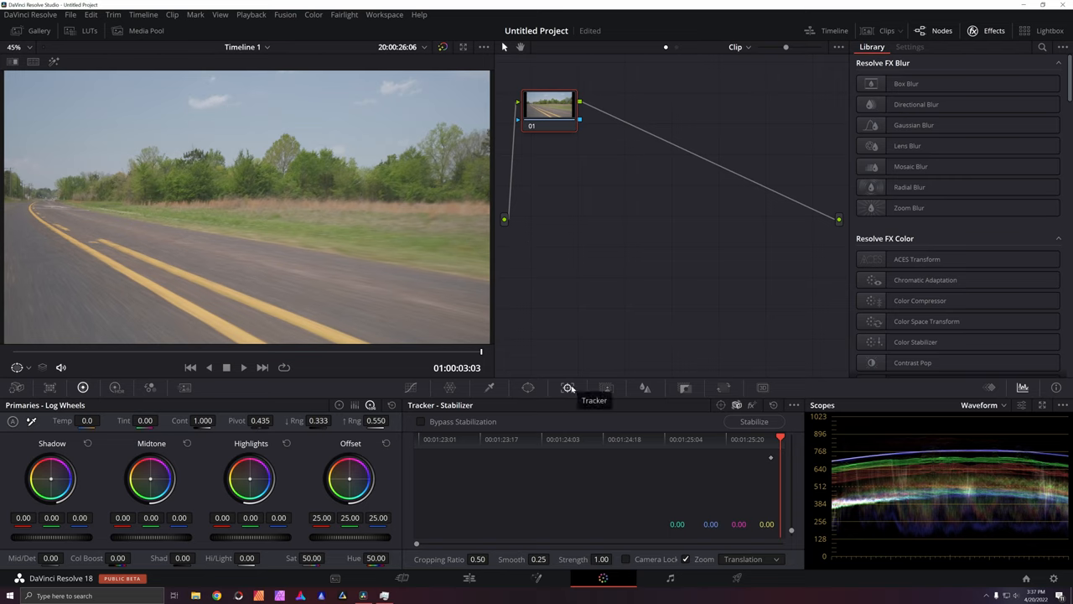
{"action": "mouse_move", "coordinate": [737, 404]}
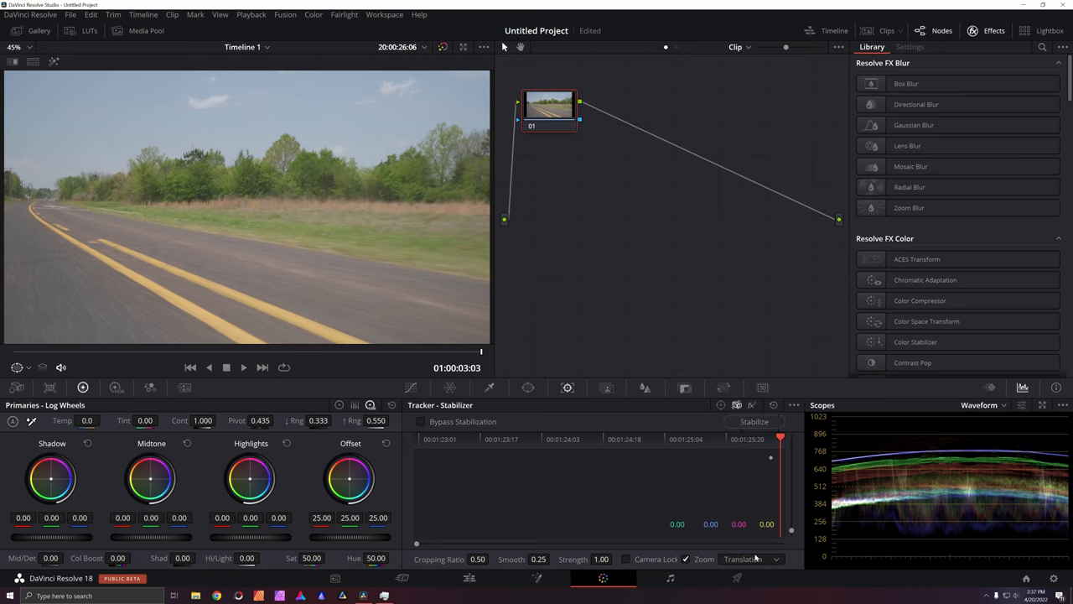
Return to the first frame and set the stabilizer mode to Similarity
{"action": "left_click", "coordinate": [419, 439]}
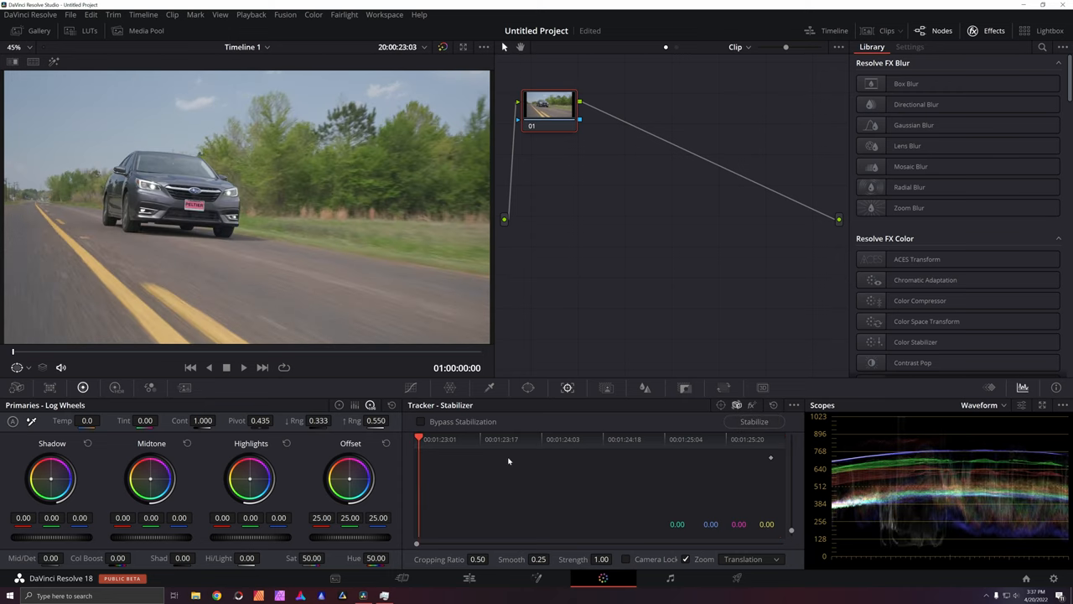
{"action": "left_click", "coordinate": [746, 558]}
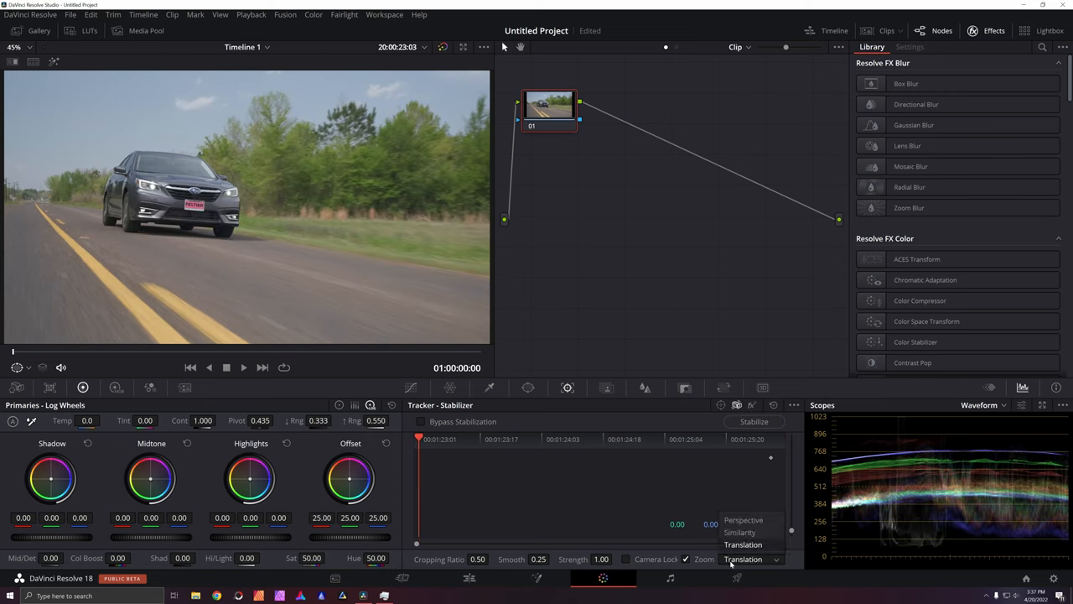
{"action": "left_click", "coordinate": [742, 558]}
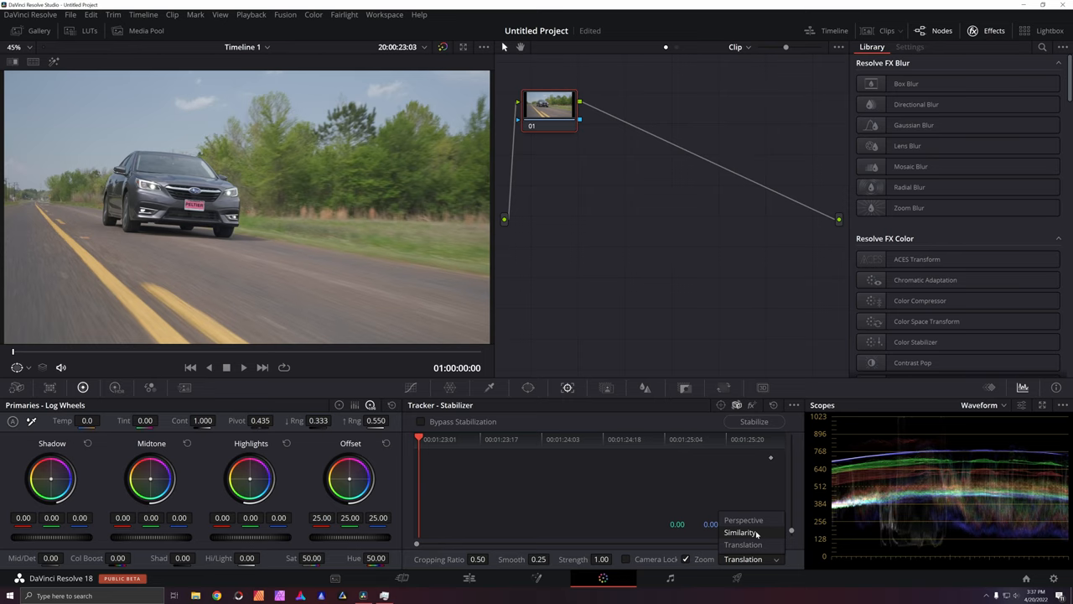
{"action": "left_click", "coordinate": [741, 531]}
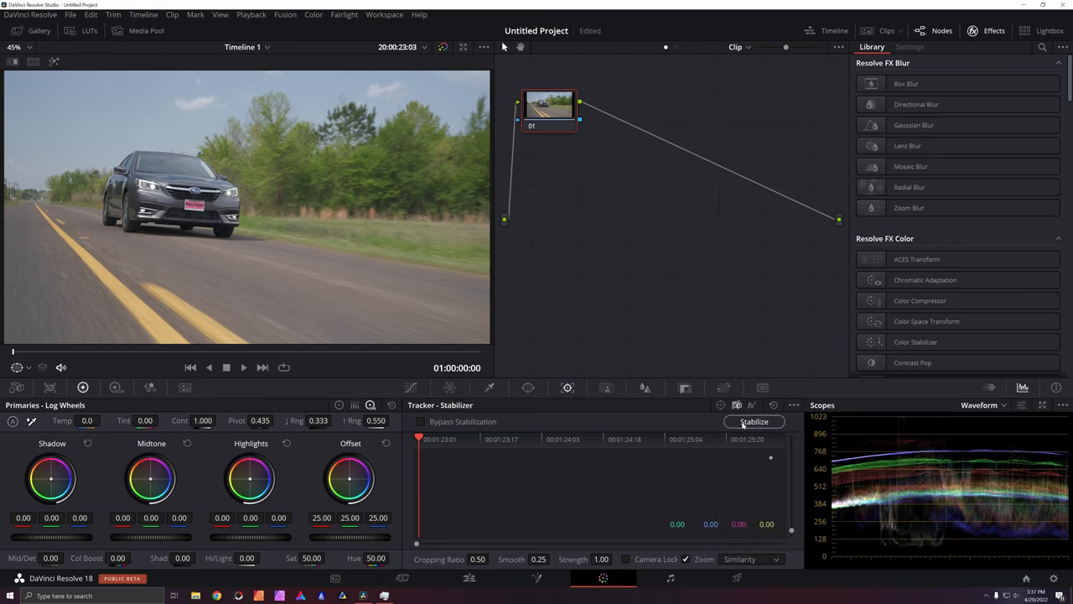
Stabilize the clip so tracking curves fill the stabilizer graph, then reach for its options
{"action": "left_click", "coordinate": [753, 420]}
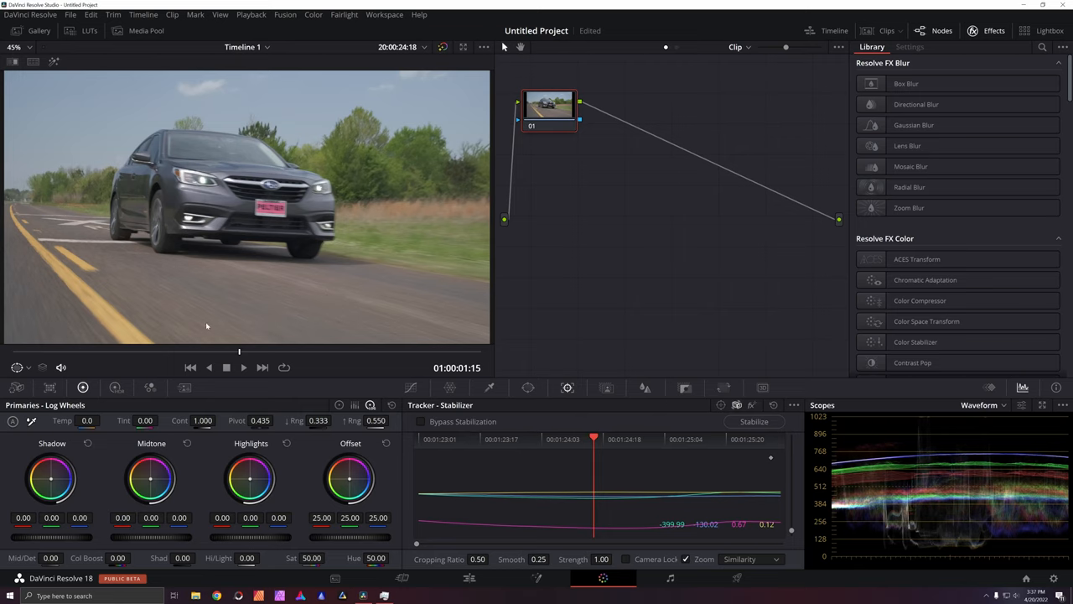
{"action": "mouse_move", "coordinate": [329, 295]}
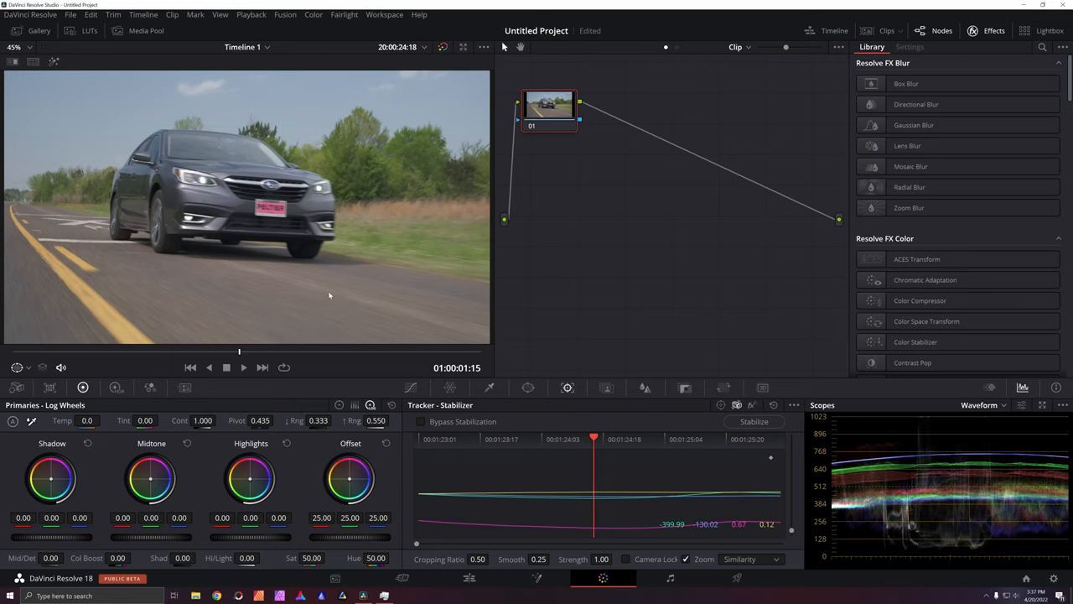
{"action": "mouse_move", "coordinate": [430, 339]}
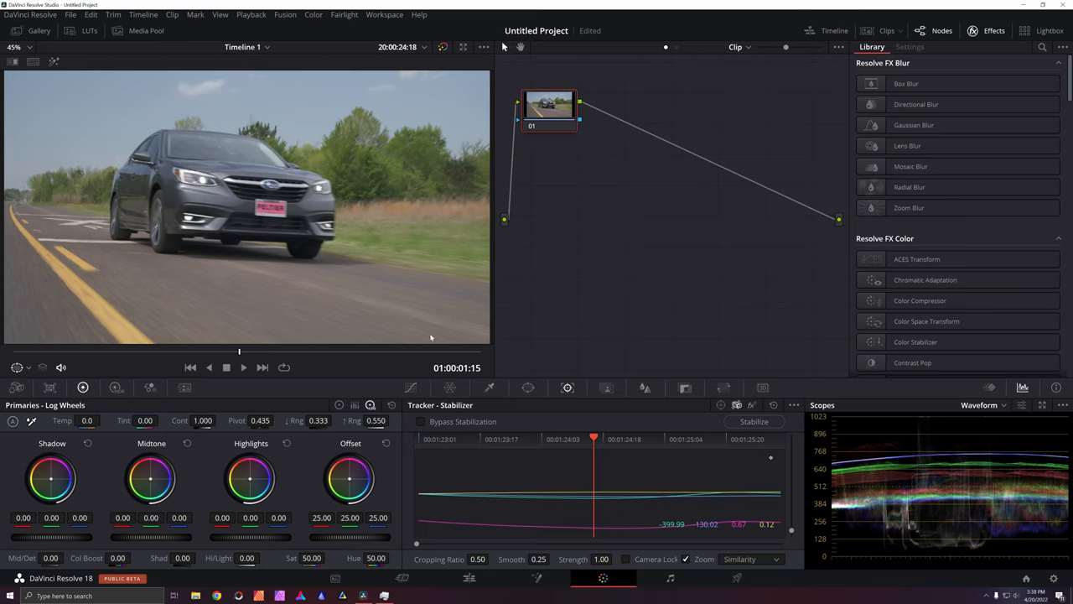
{"action": "mouse_move", "coordinate": [271, 231]}
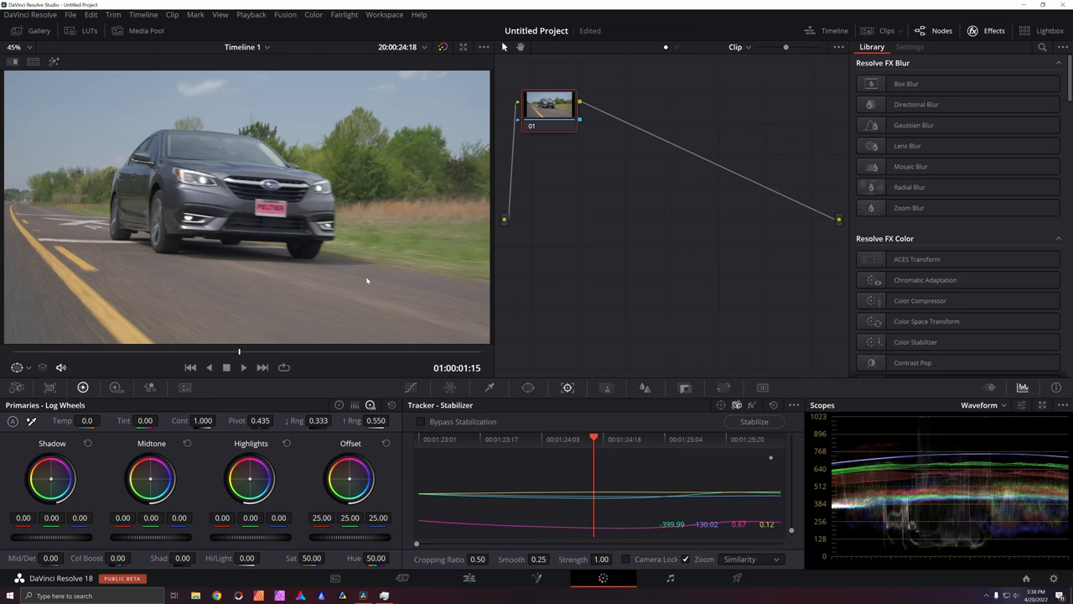
{"action": "left_click", "coordinate": [793, 404]}
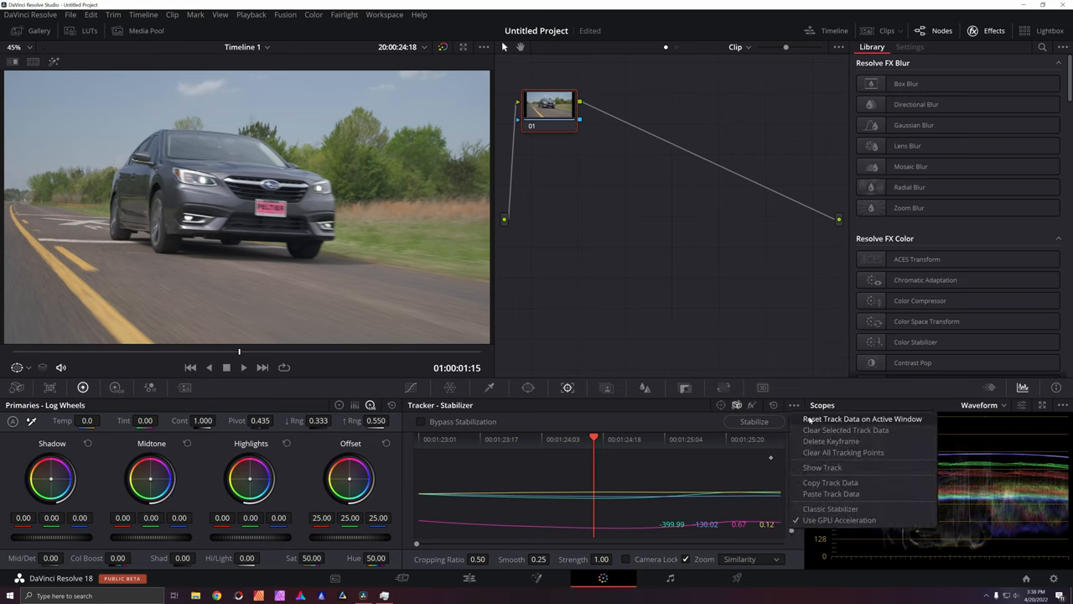
Re-stabilize with the current track, then reset the clip's track data on the active window
{"action": "left_click", "coordinate": [844, 452]}
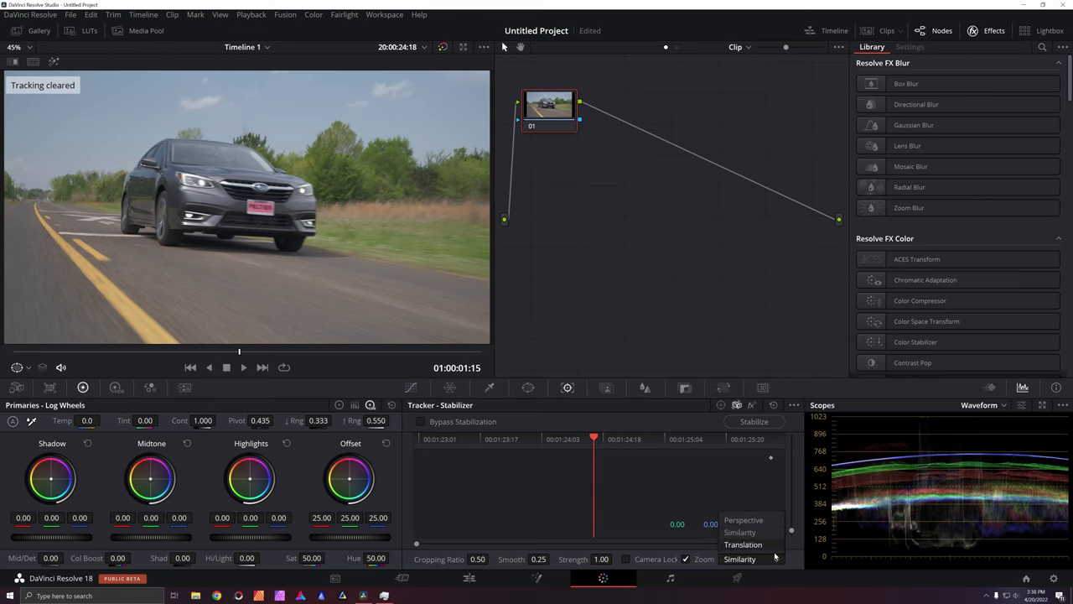
{"action": "left_click", "coordinate": [743, 543]}
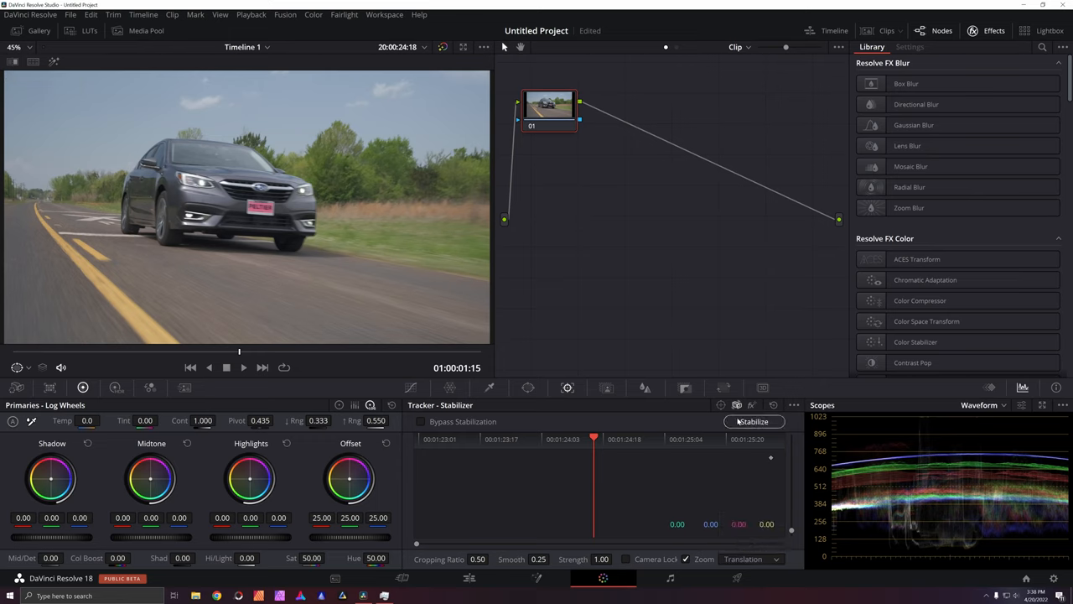
{"action": "left_click", "coordinate": [751, 421]}
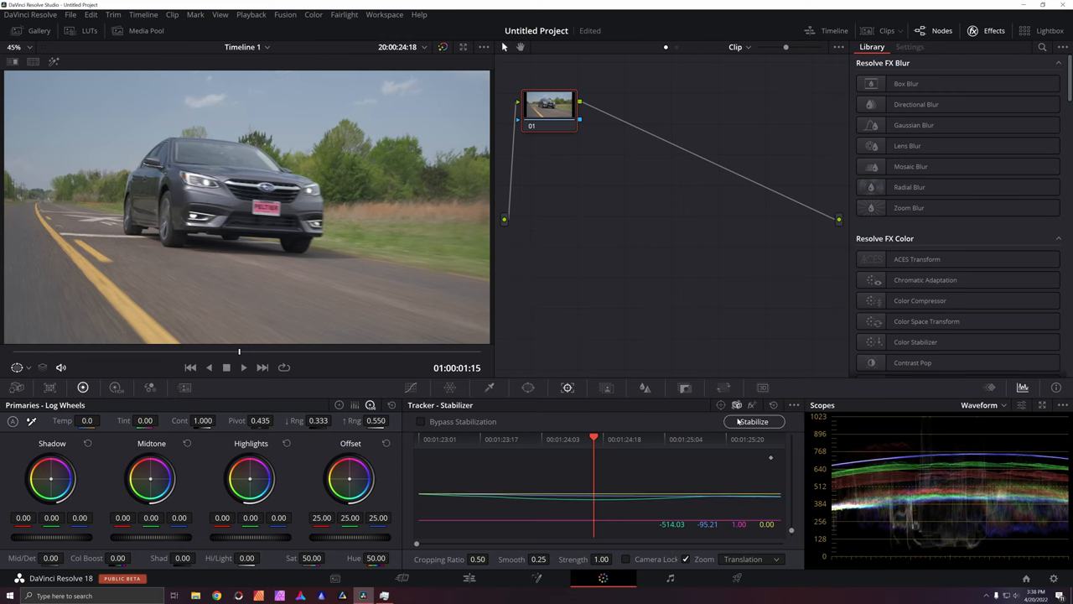
{"action": "left_click", "coordinate": [792, 404]}
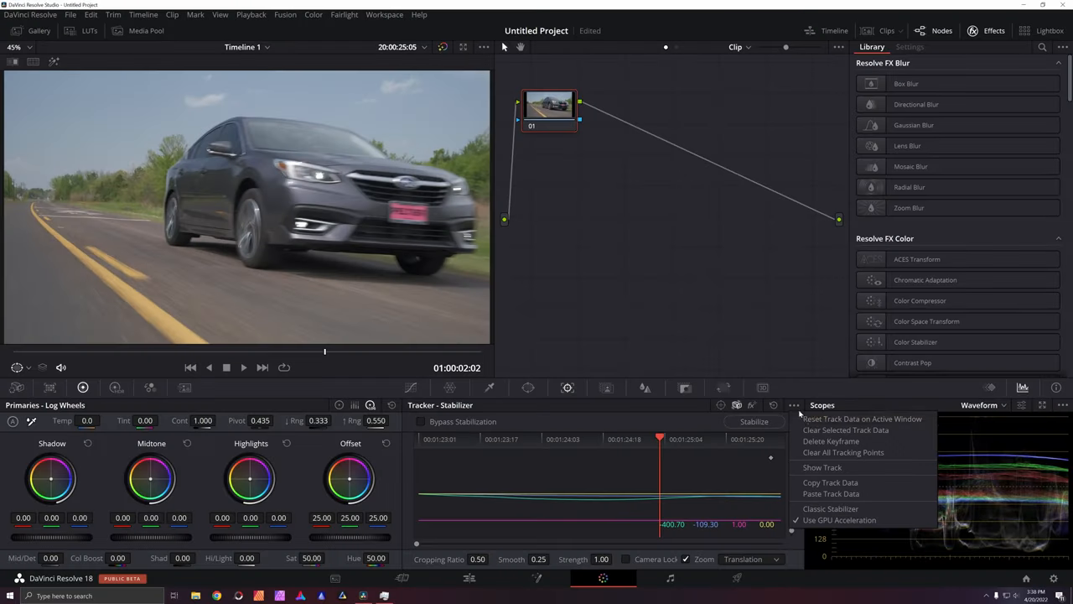
{"action": "left_click", "coordinate": [842, 453]}
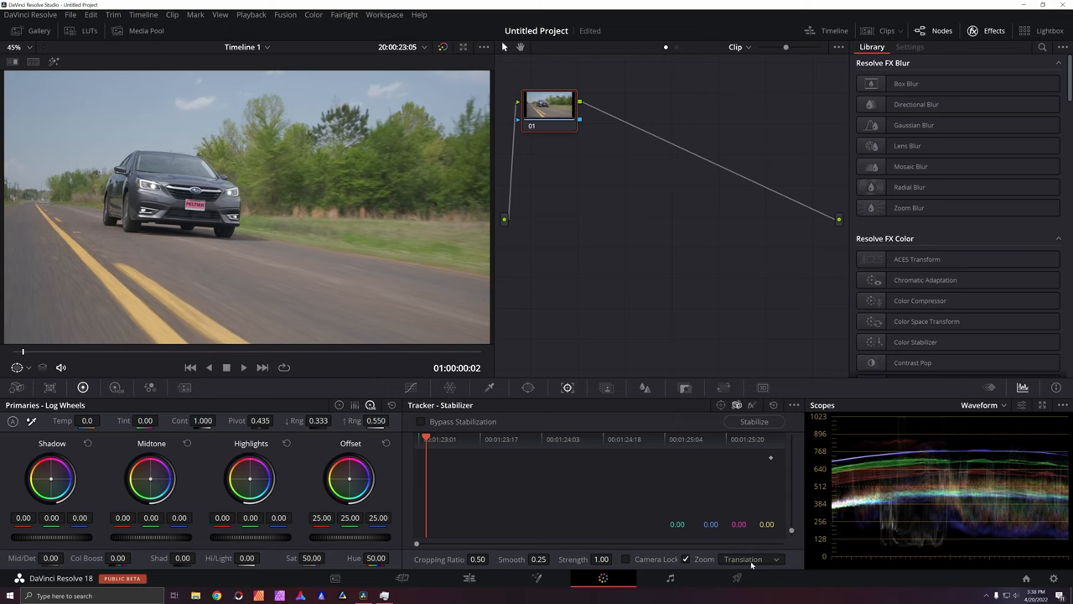
Enable the Classic Stabilizer with Interactive Mode and clear all existing tracking points
{"action": "left_click", "coordinate": [795, 404]}
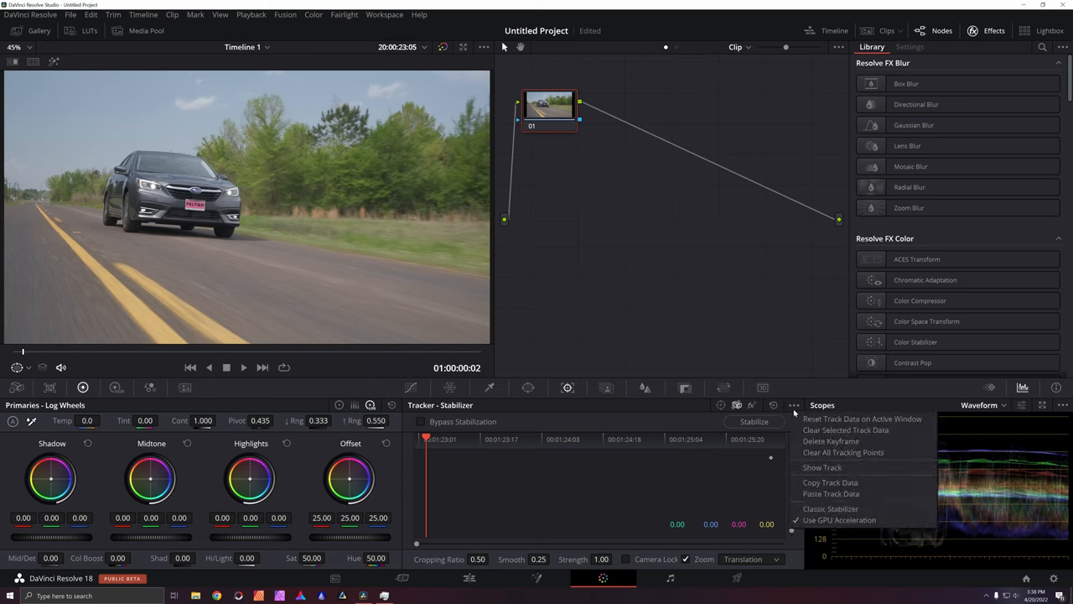
{"action": "left_click", "coordinate": [841, 453]}
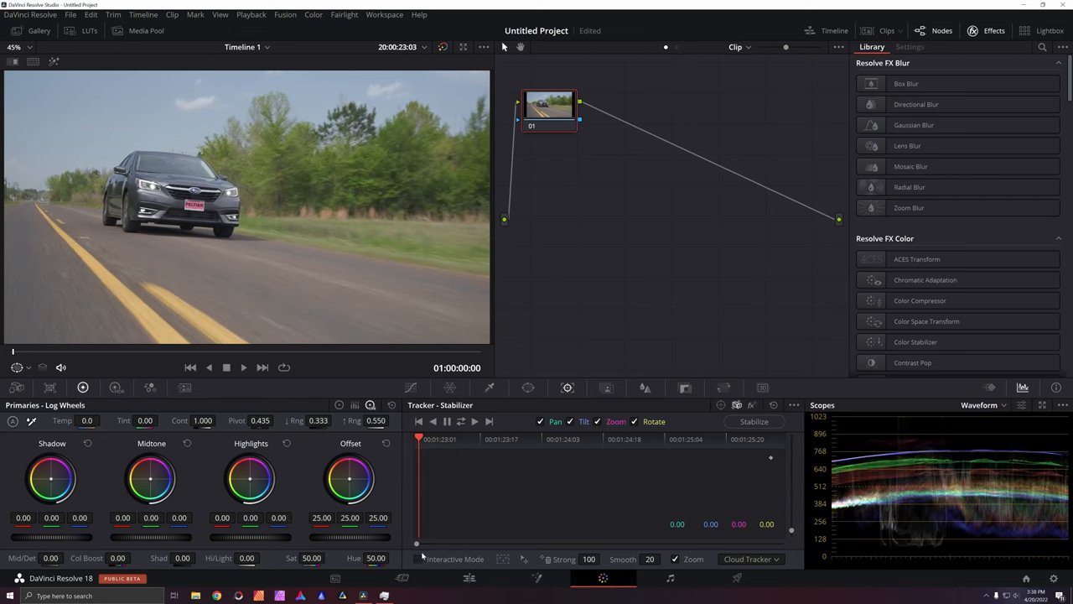
{"action": "left_click", "coordinate": [417, 558]}
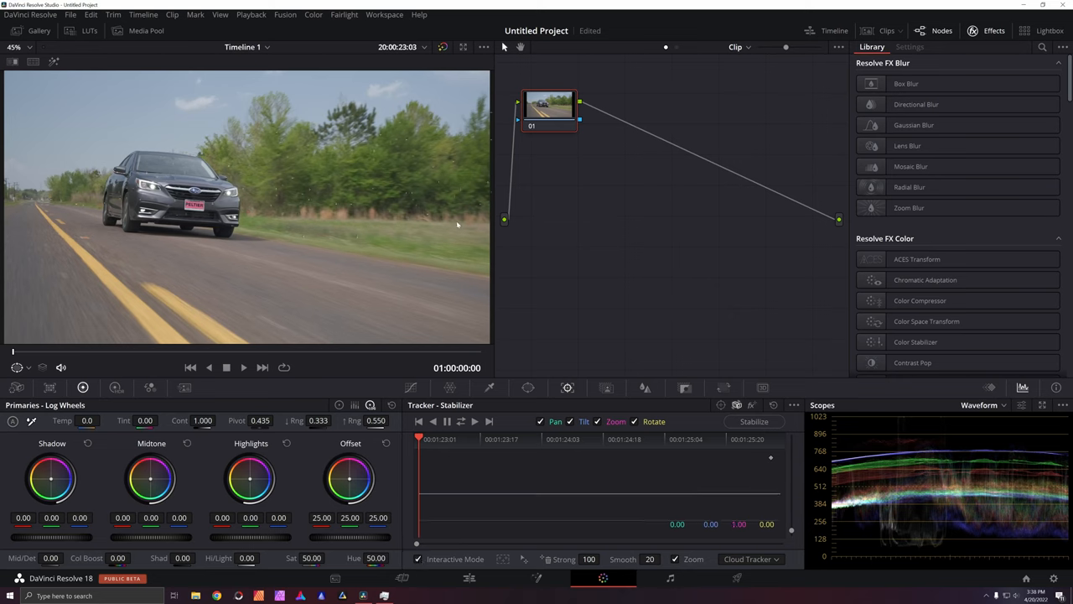
{"action": "left_click", "coordinate": [793, 404]}
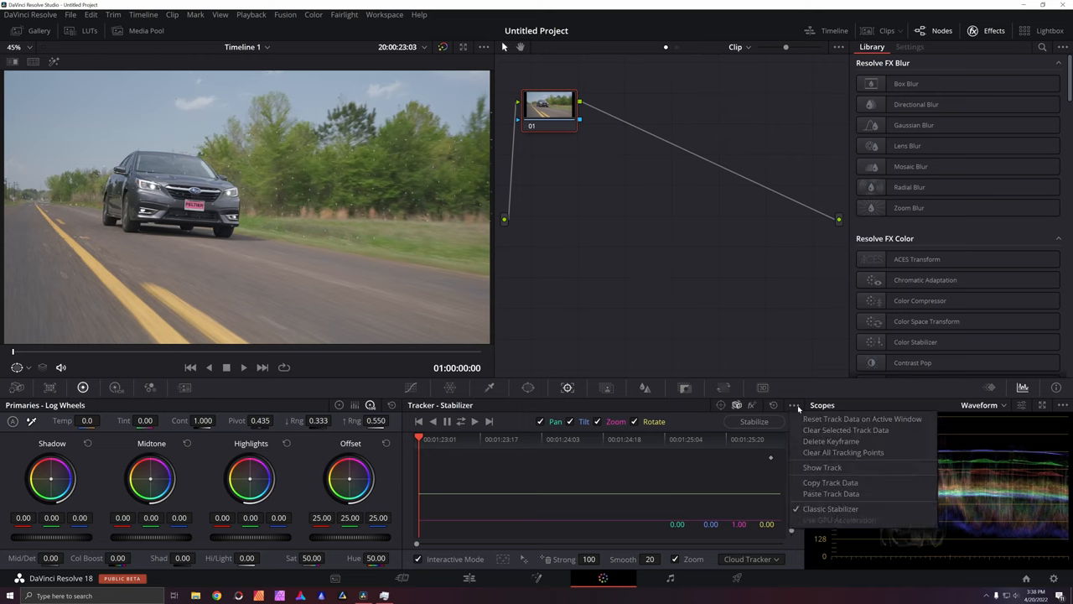
{"action": "left_click", "coordinate": [842, 452]}
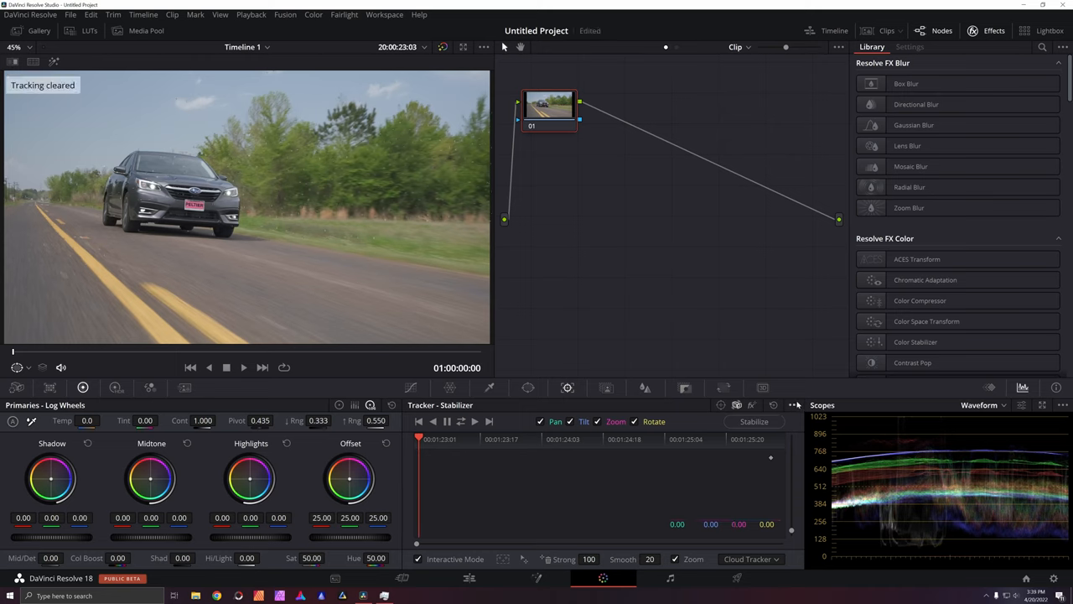
{"action": "left_click", "coordinate": [793, 404]}
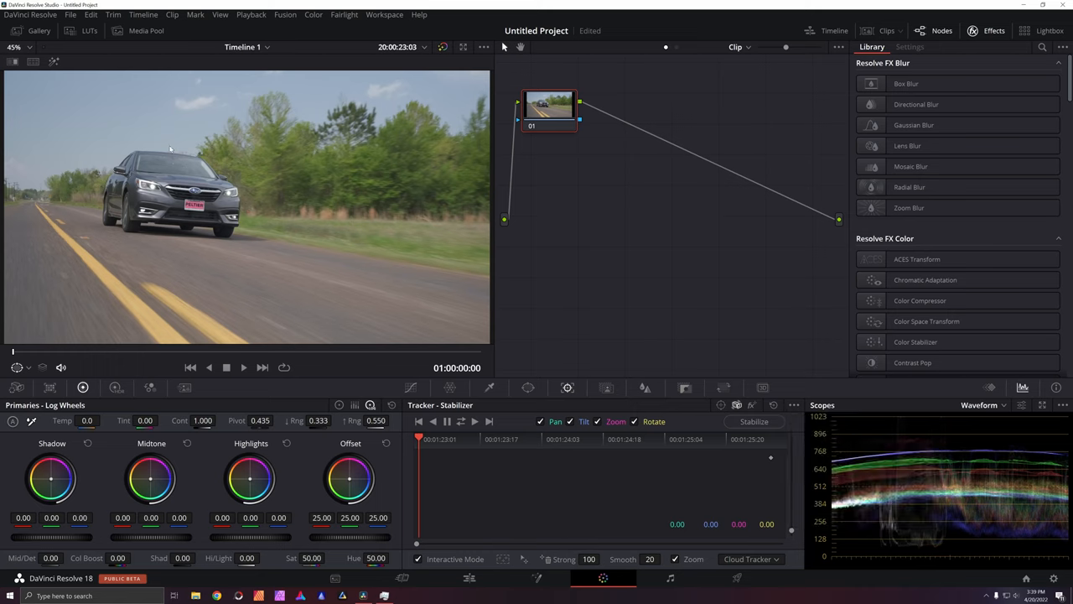
{"action": "mouse_move", "coordinate": [181, 116]}
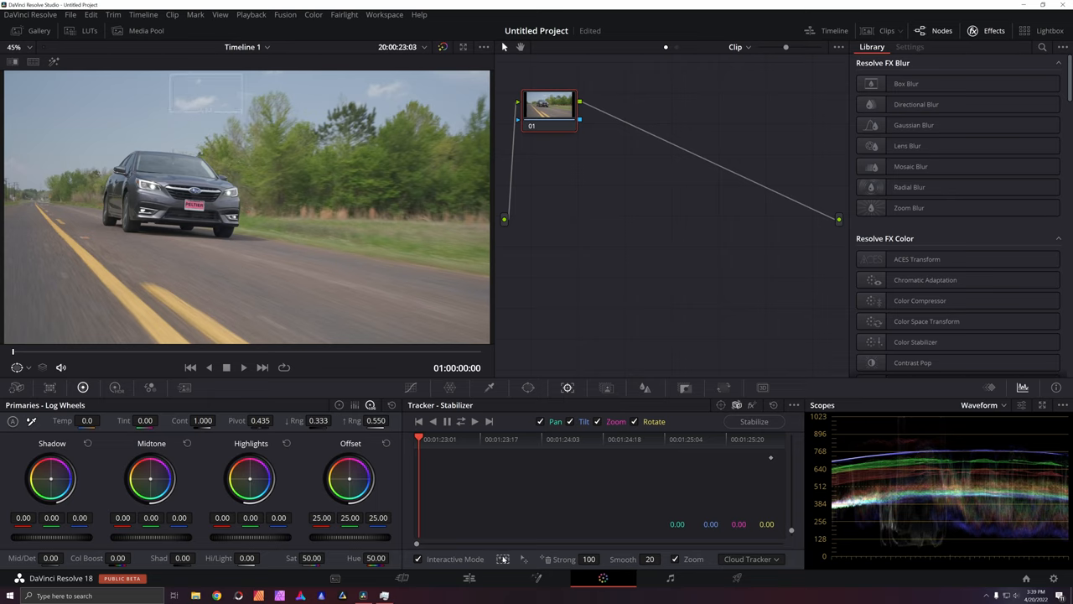
Insert tracking points in the sky box and track them forward through the whole clip
{"action": "left_click", "coordinate": [752, 421]}
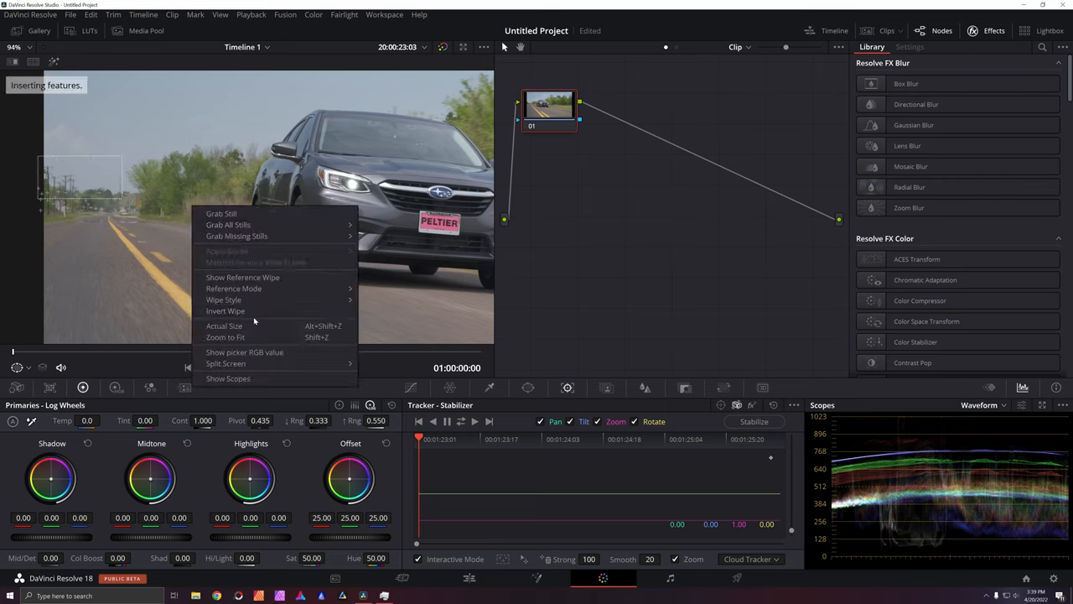
{"action": "left_click", "coordinate": [224, 336]}
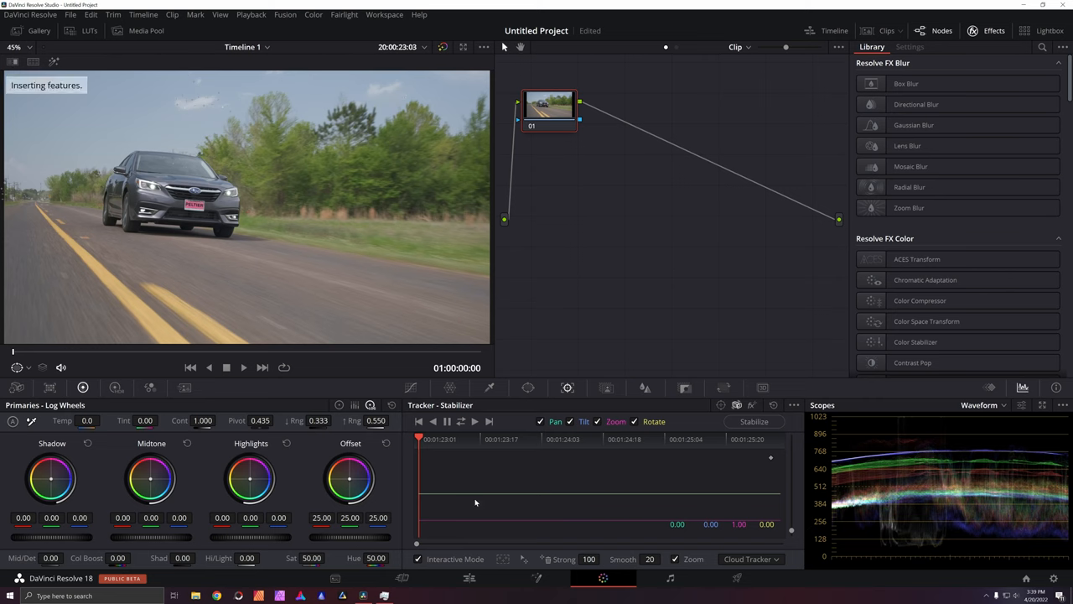
{"action": "left_click", "coordinate": [475, 420]}
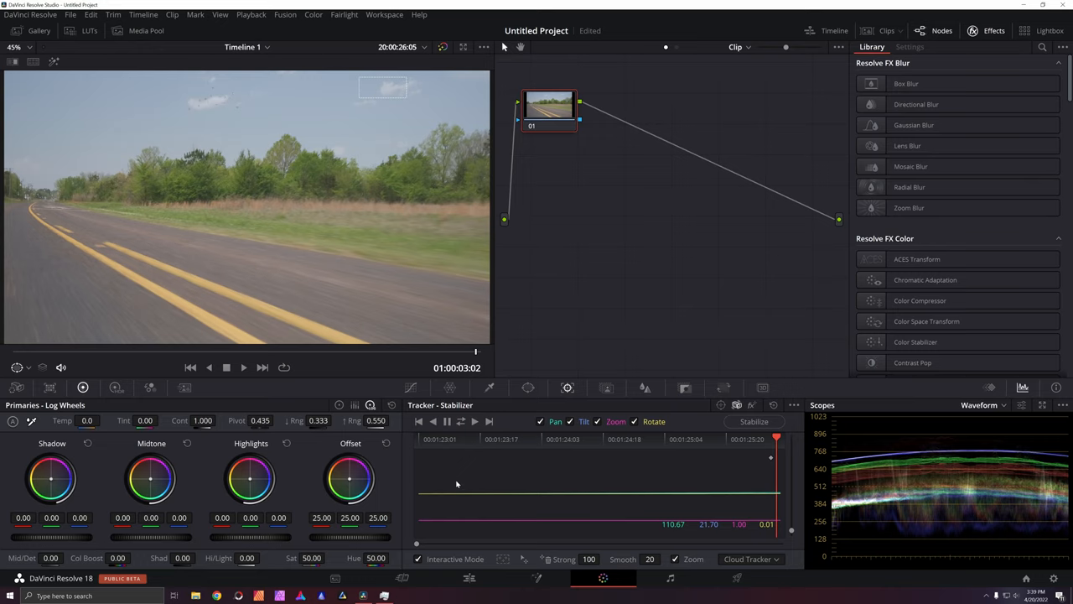
{"action": "left_click", "coordinate": [433, 420]}
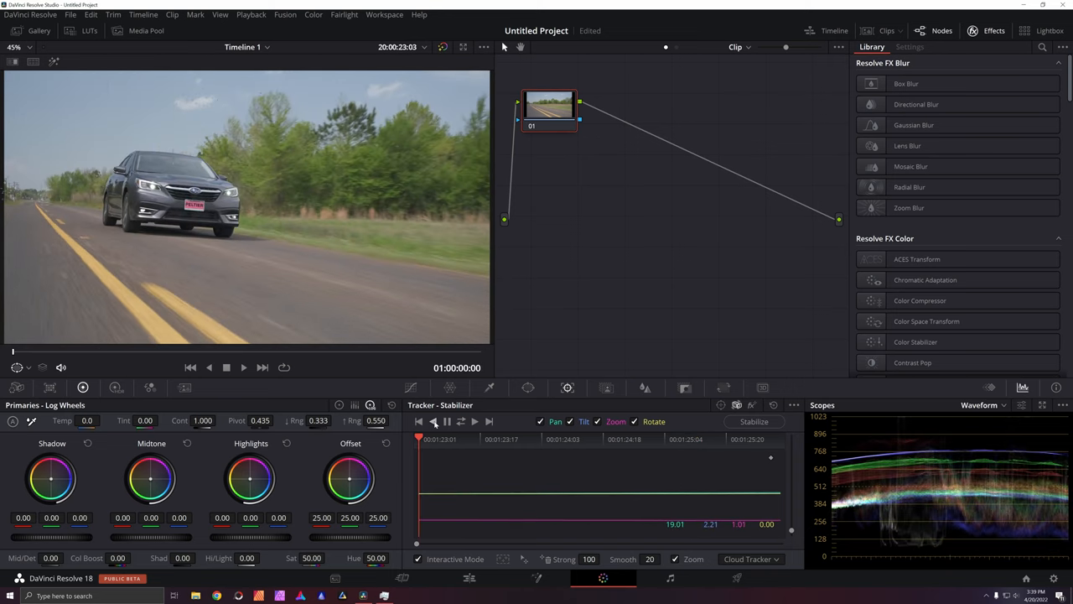
Retrack the sky points forward and in reverse, stabilize, and review the footage mid-clip
{"action": "left_click", "coordinate": [473, 420]}
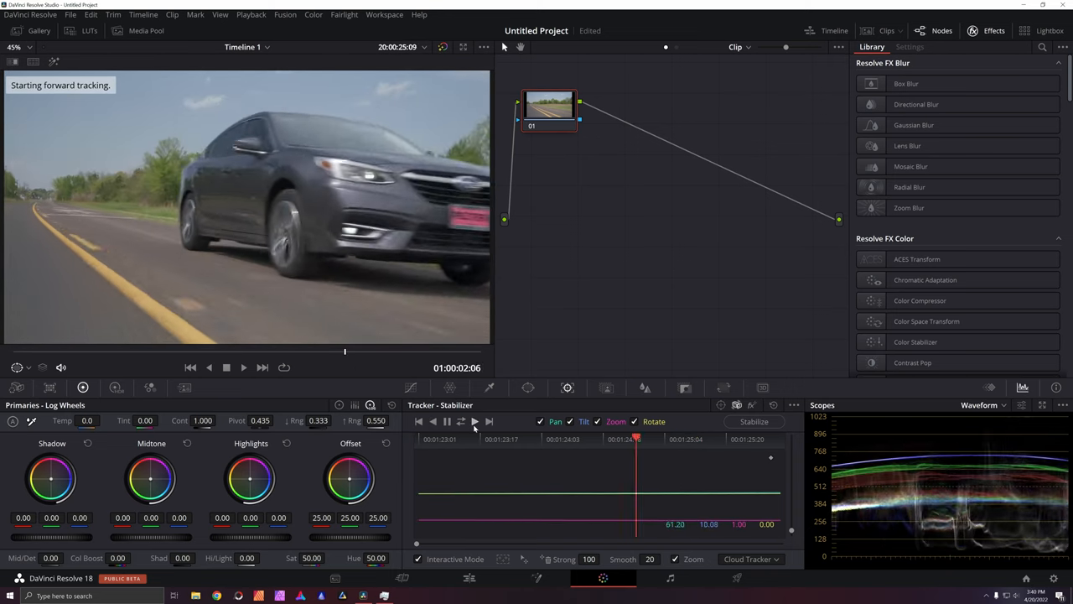
{"action": "left_click", "coordinate": [433, 421]}
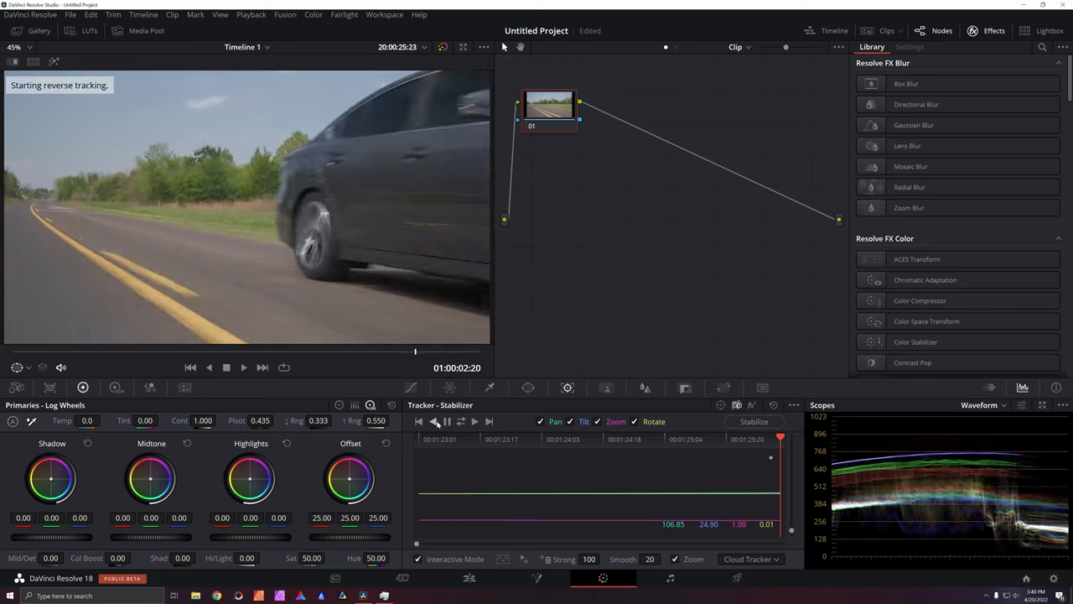
{"action": "left_click", "coordinate": [436, 421]}
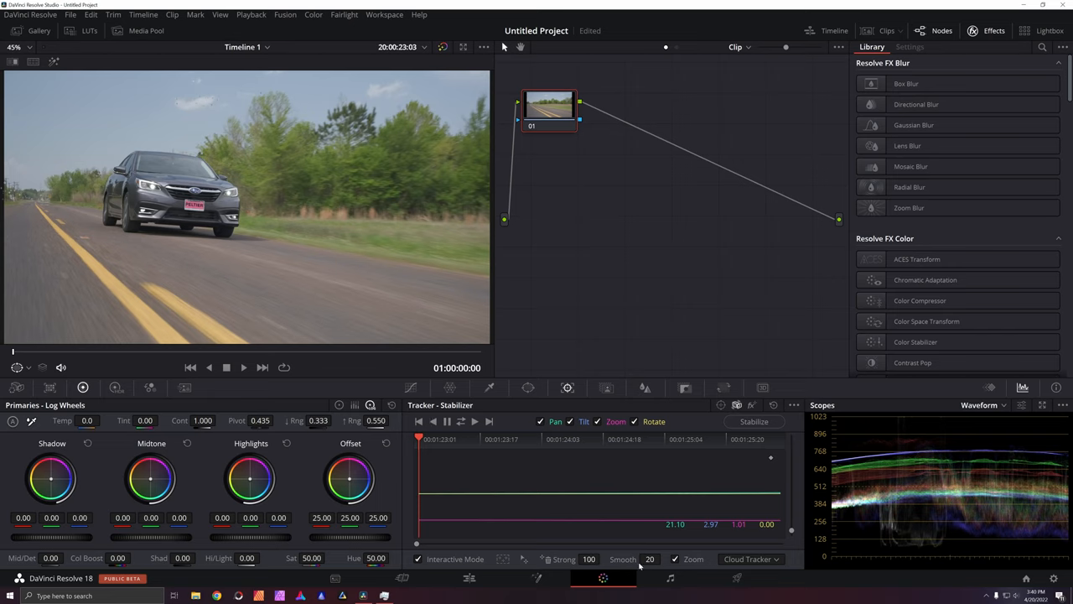
{"action": "left_click", "coordinate": [753, 420]}
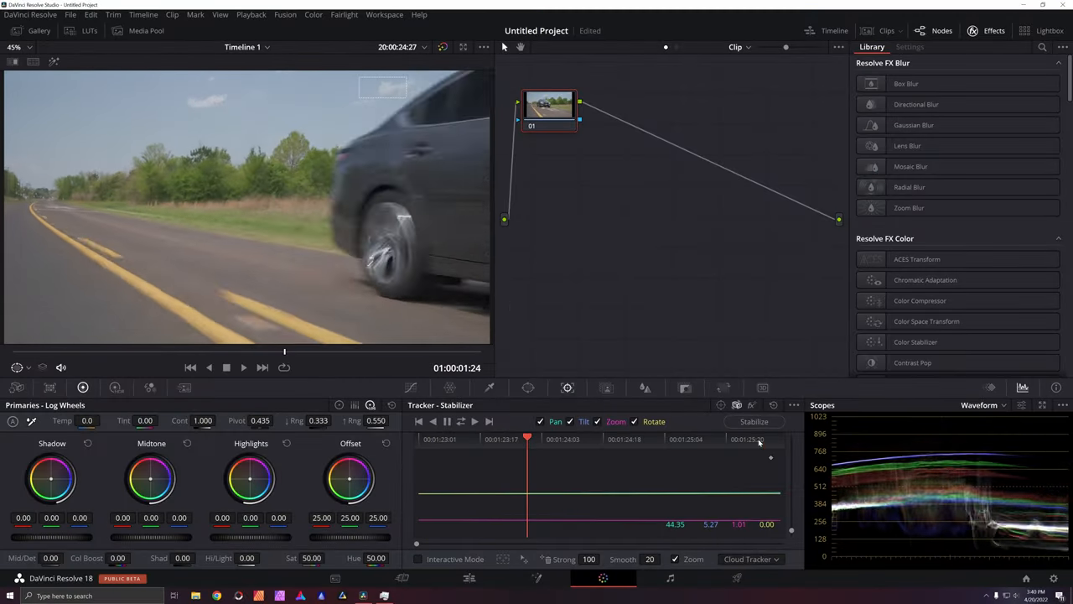
{"action": "left_click", "coordinate": [577, 439]}
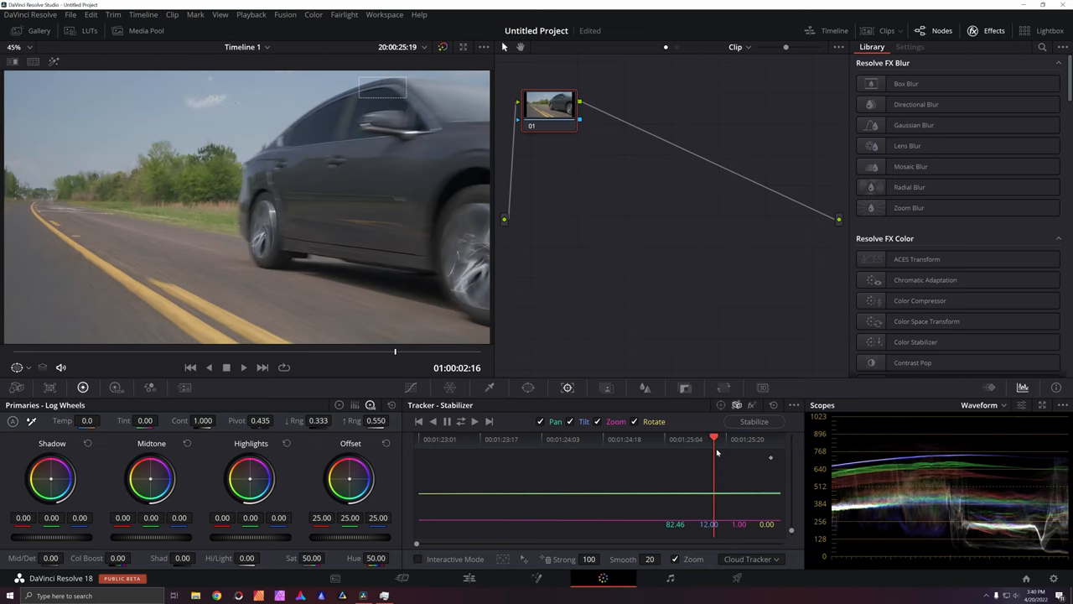
{"action": "mouse_move", "coordinate": [755, 446]}
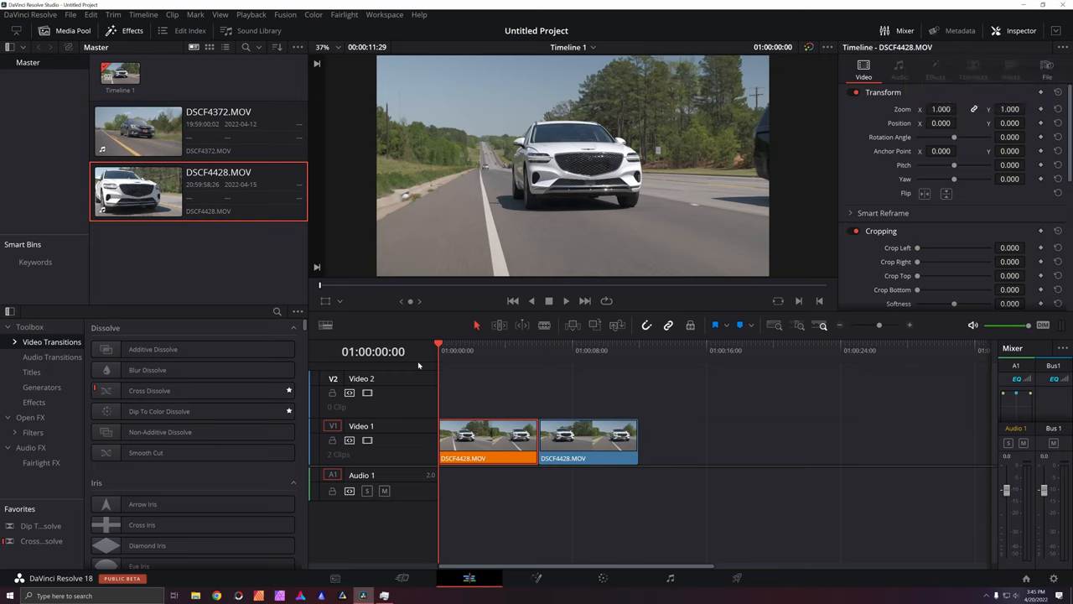
Open the white SUV clip DSCF4428.MOV on the Color page and scrub into its tracked frames
{"action": "left_click", "coordinate": [602, 577]}
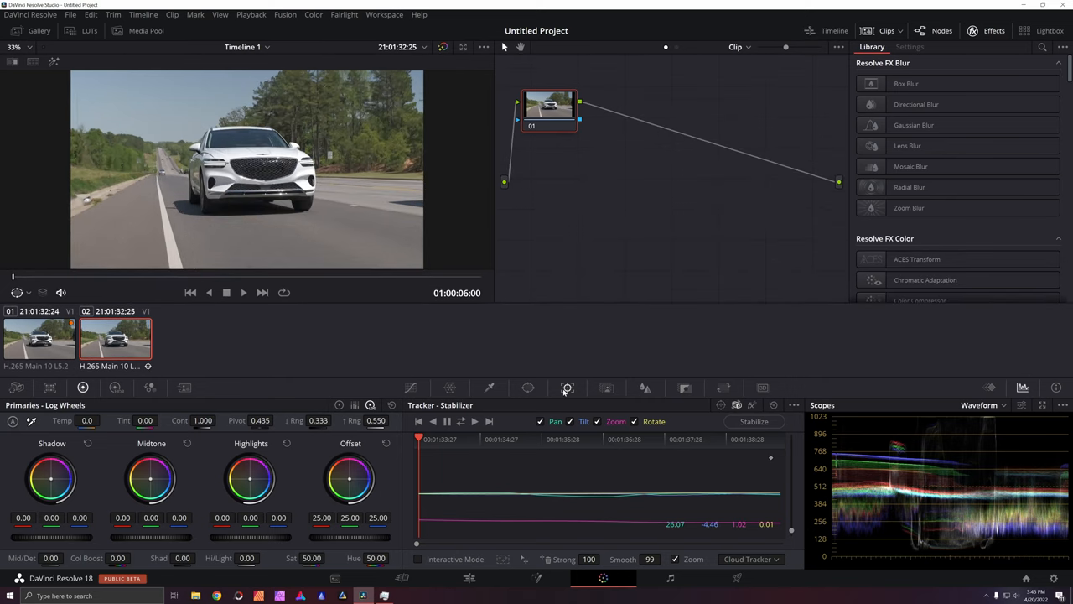
{"action": "left_click", "coordinate": [490, 439]}
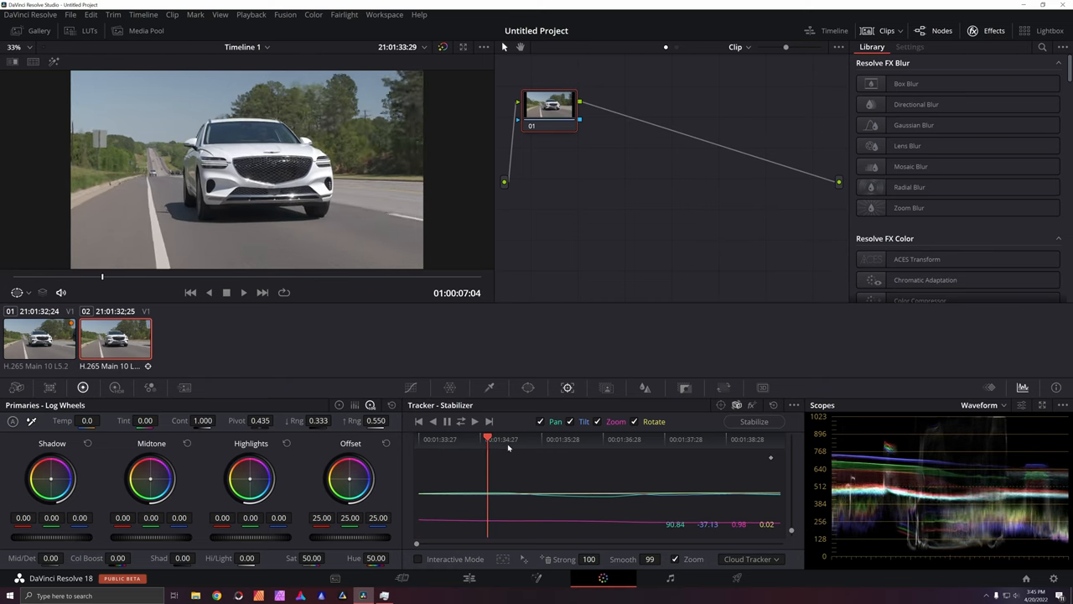